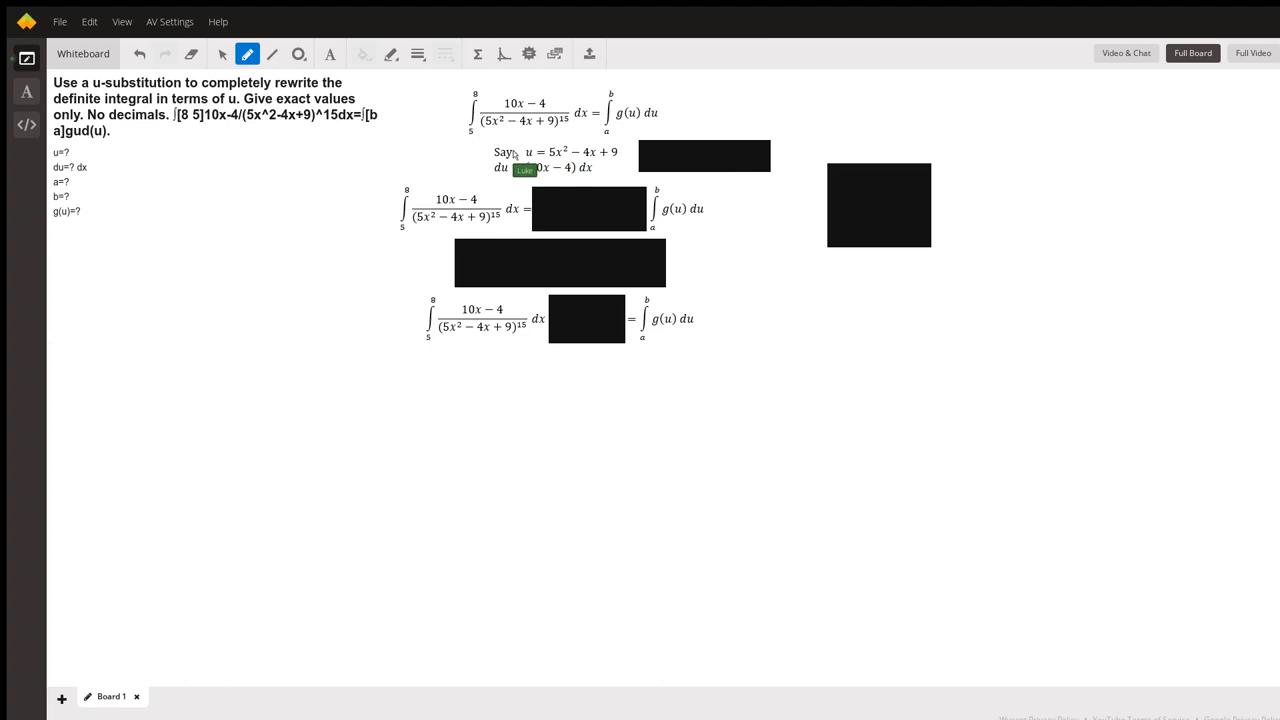
{"action": "mouse_move", "coordinate": [530, 160]}
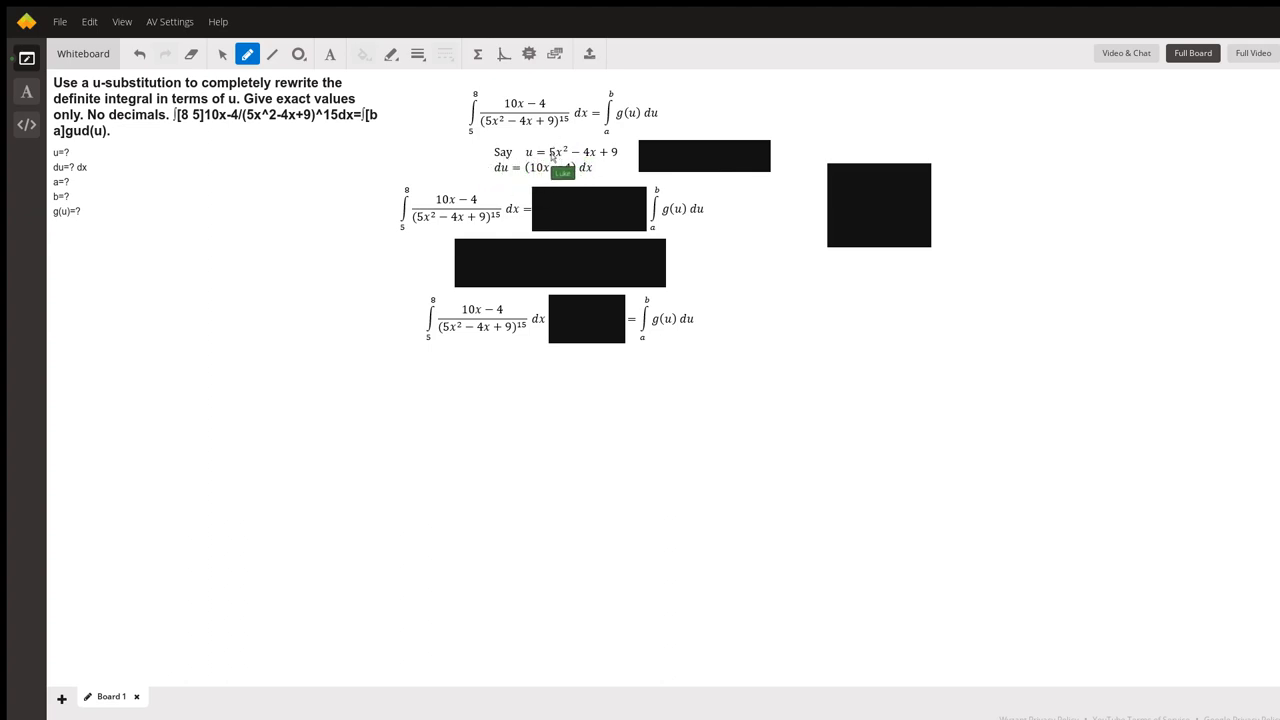
{"action": "mouse_move", "coordinate": [608, 178]}
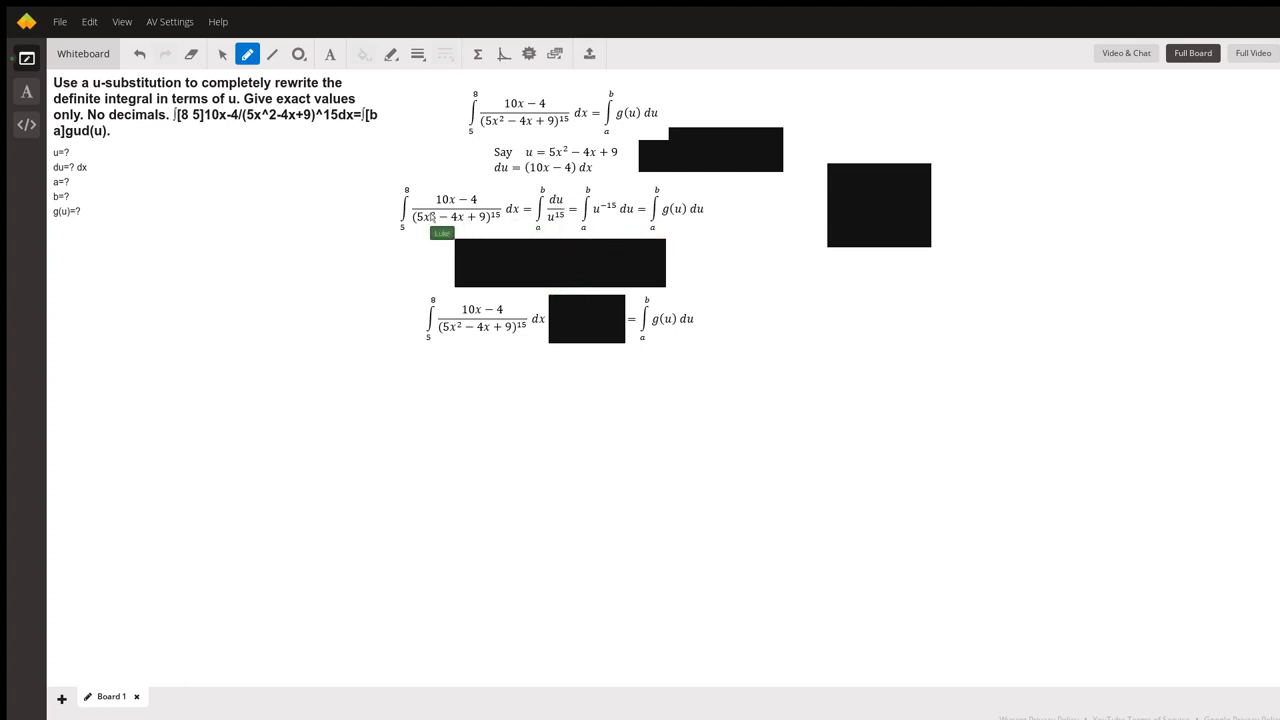
{"action": "mouse_move", "coordinate": [664, 210]}
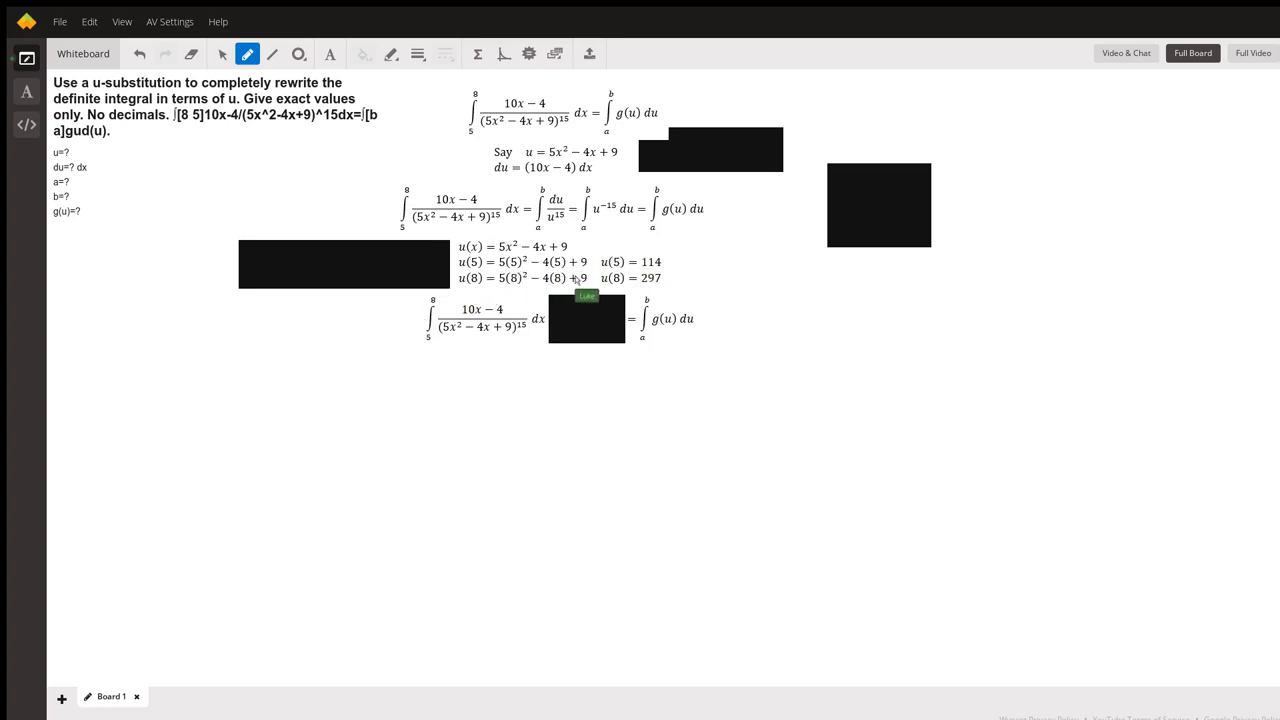
{"action": "mouse_move", "coordinate": [576, 370]}
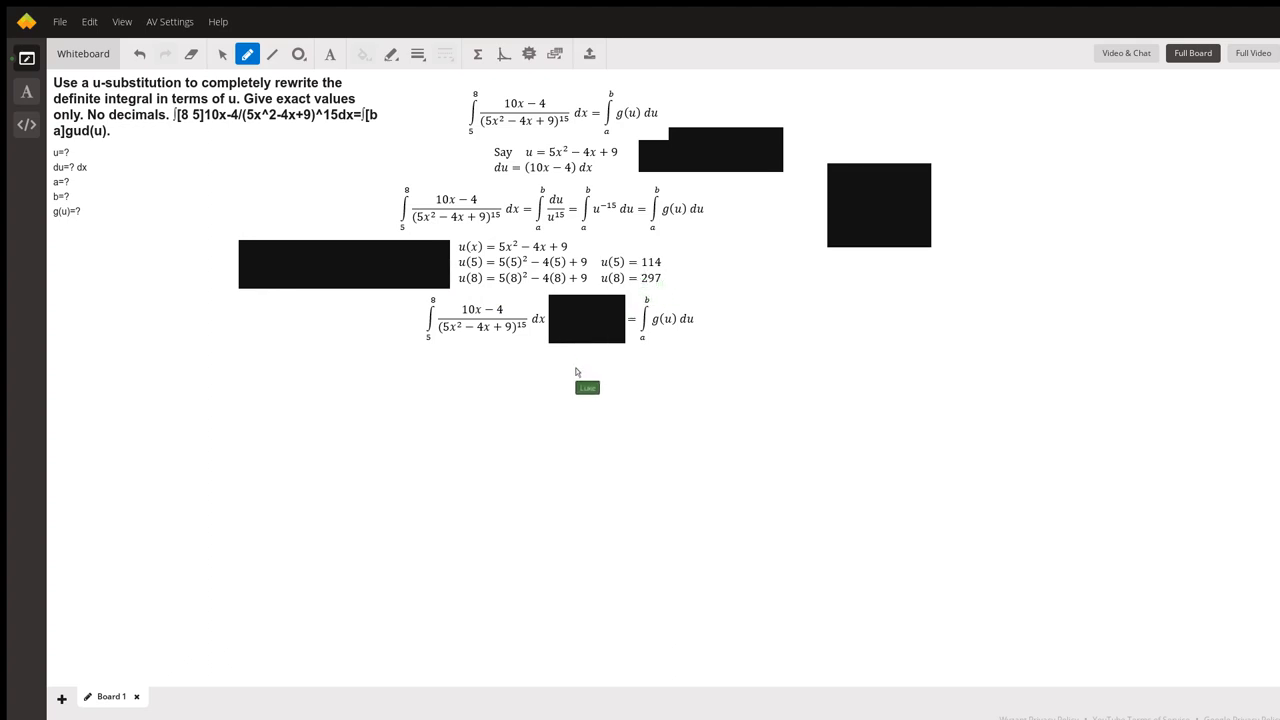